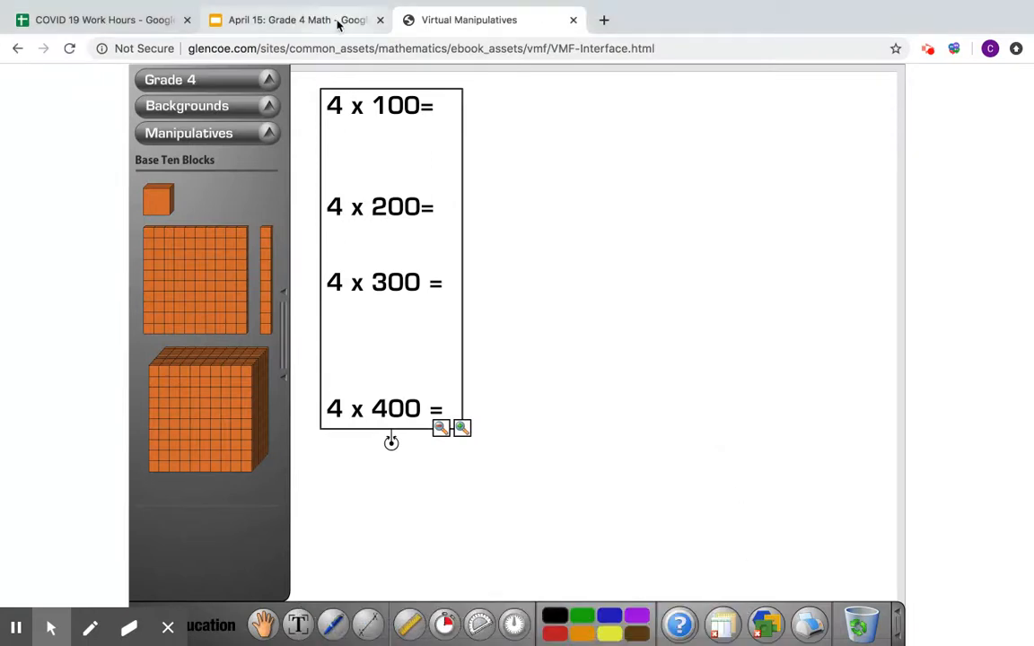
- Draw four freehand loops and place a hundred-flat block inside each to model 4 × 100
left_click(296, 19)
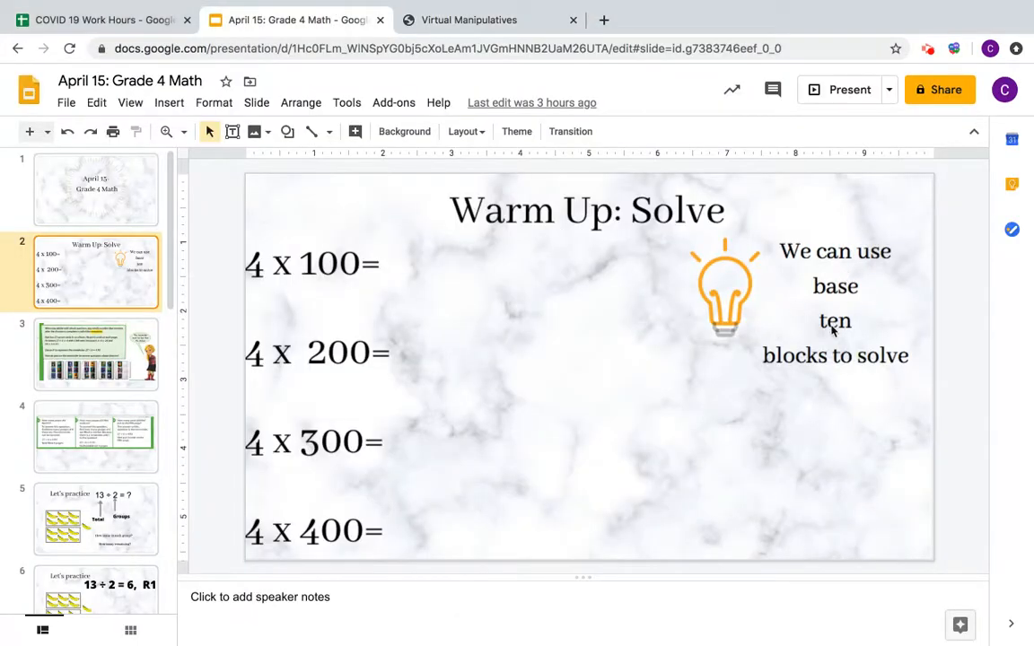
left_click(469, 20)
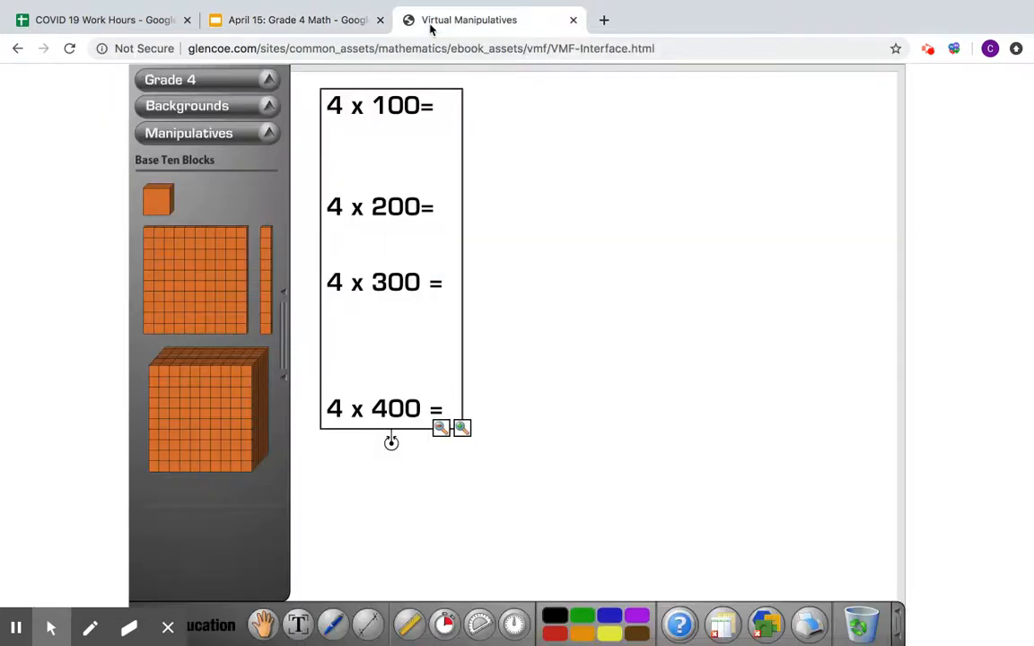
mouse_move(492, 600)
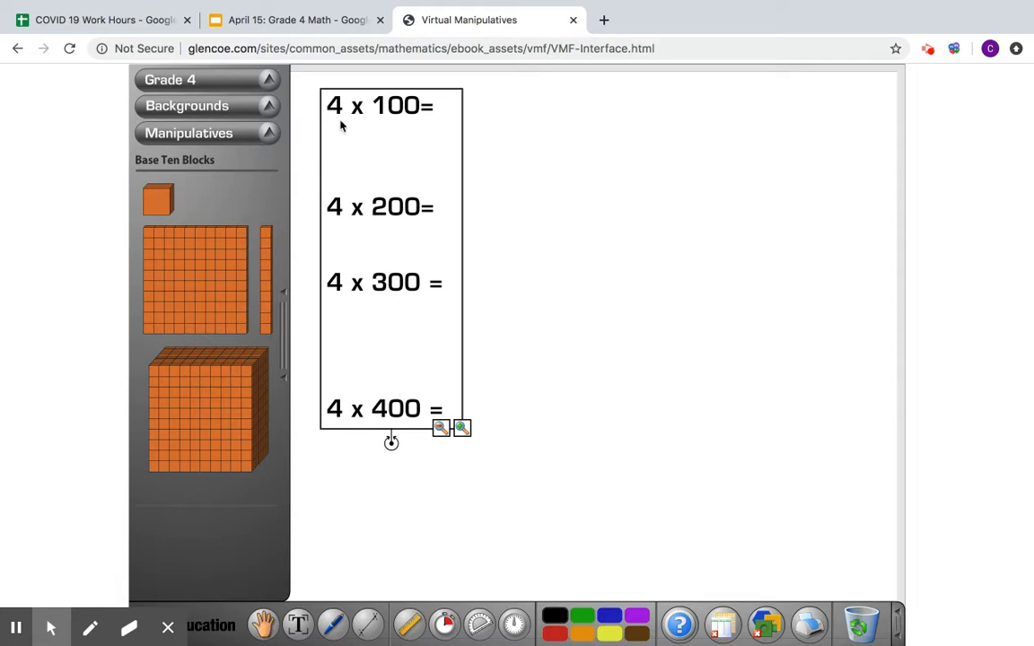
mouse_move(439, 603)
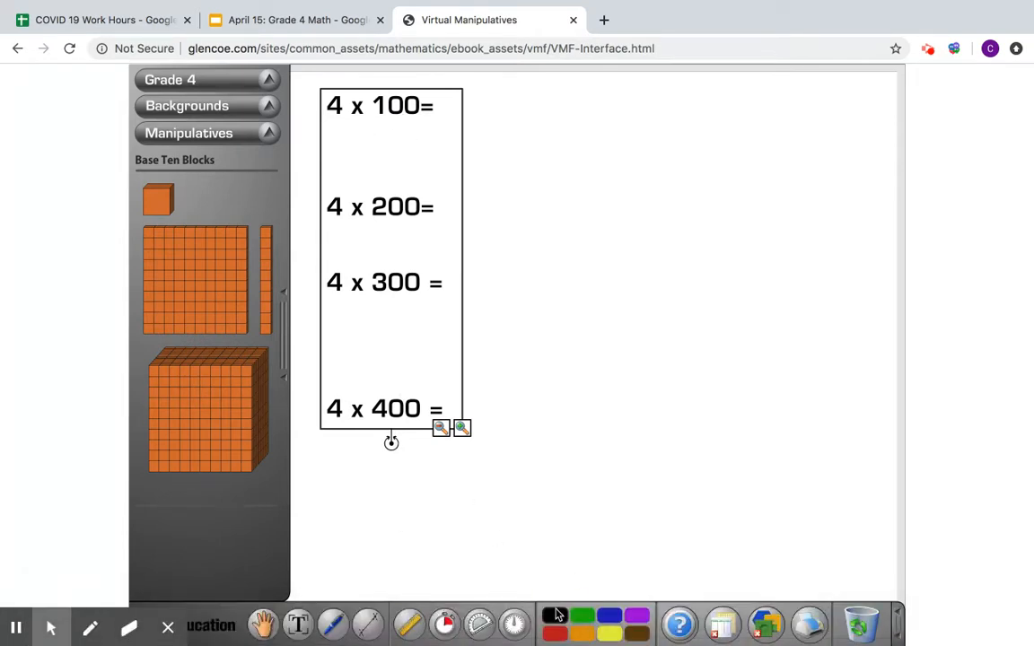
mouse_move(551, 93)
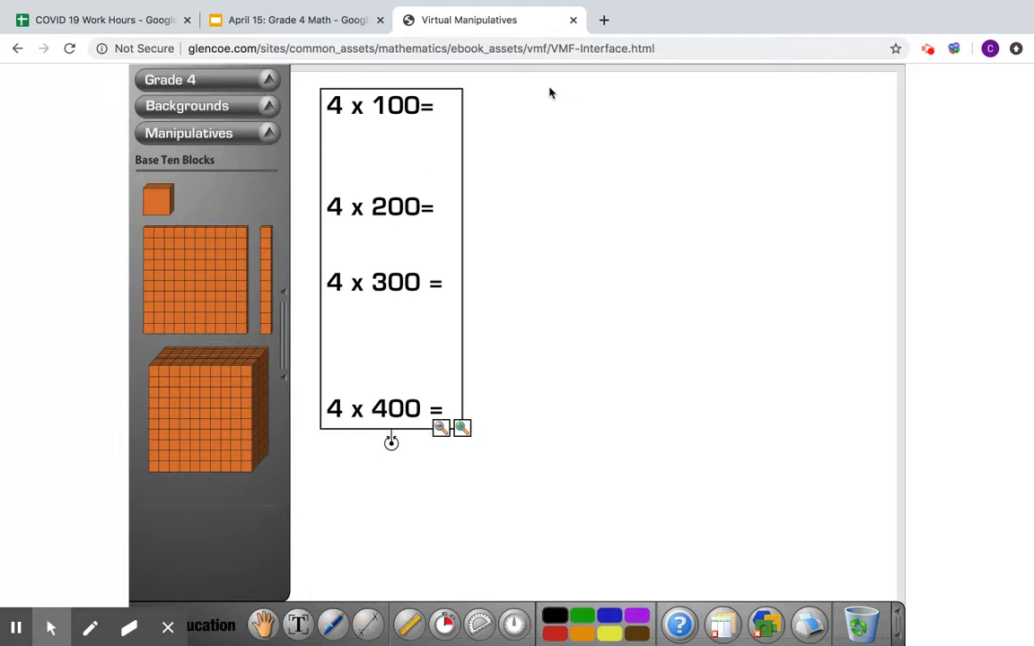
left_click(334, 625)
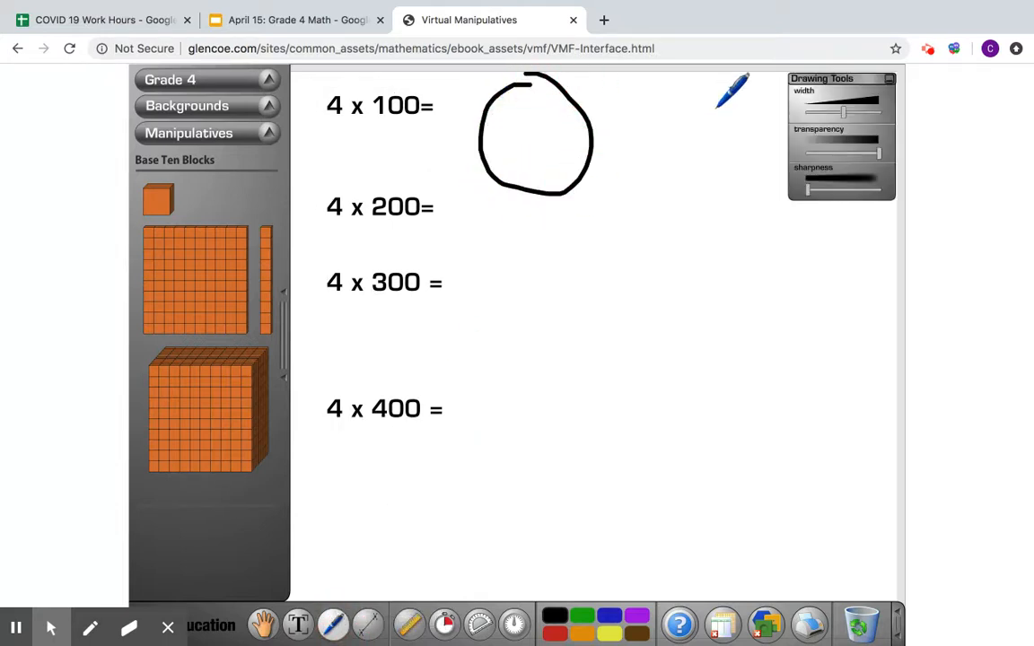
left_click_drag(709, 99, 628, 260)
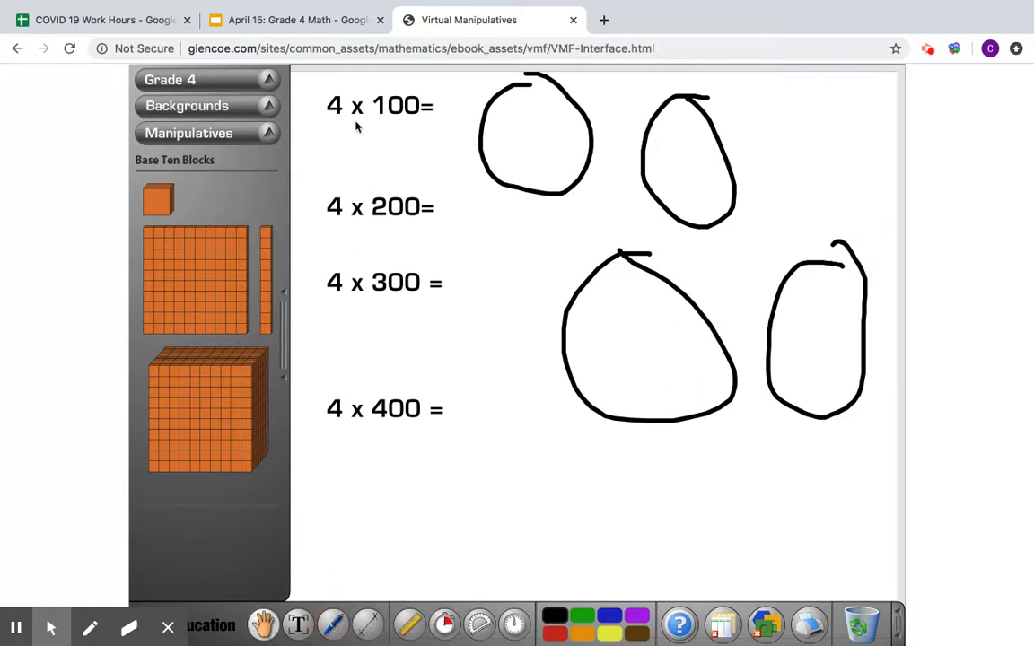
left_click_drag(193, 280, 524, 135)
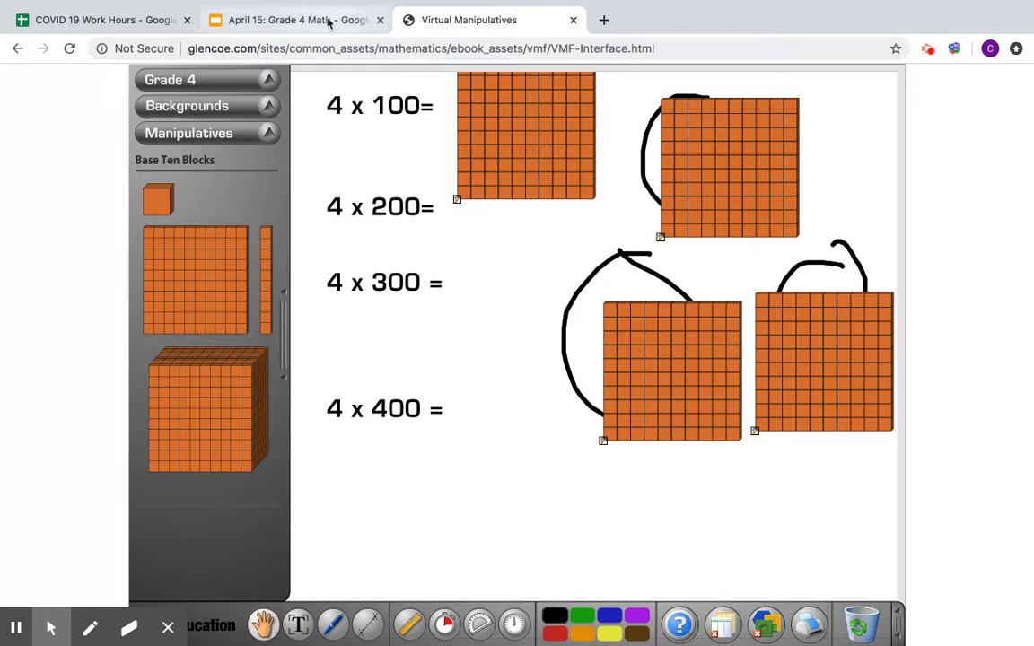
- Enter 400 beside 4 × 100 on the warm-up slide and return to the manipulatives
left_click(296, 19)
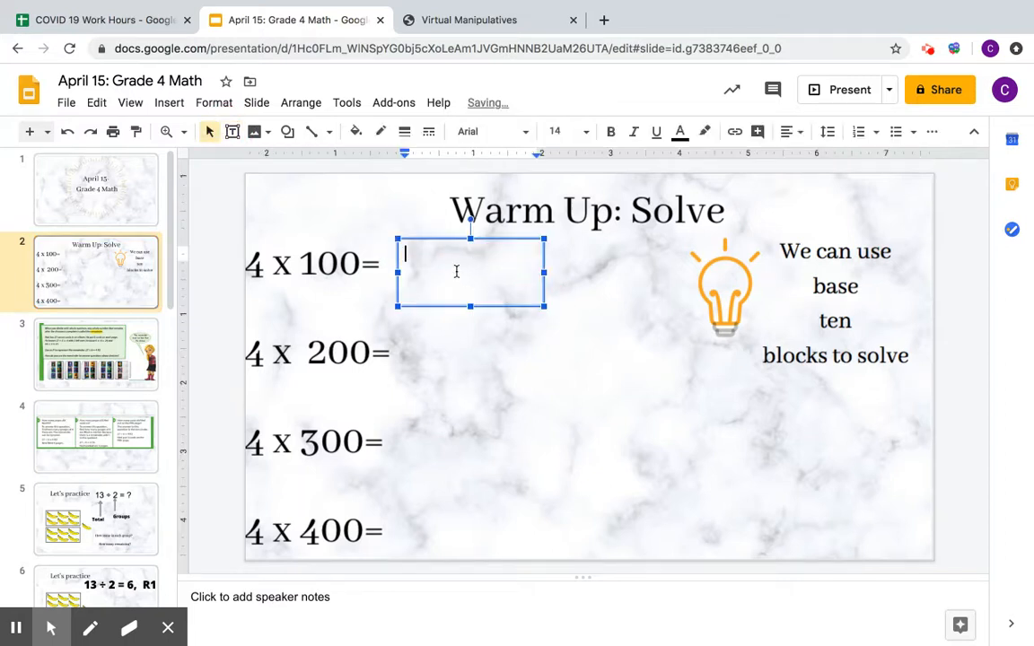
type("400")
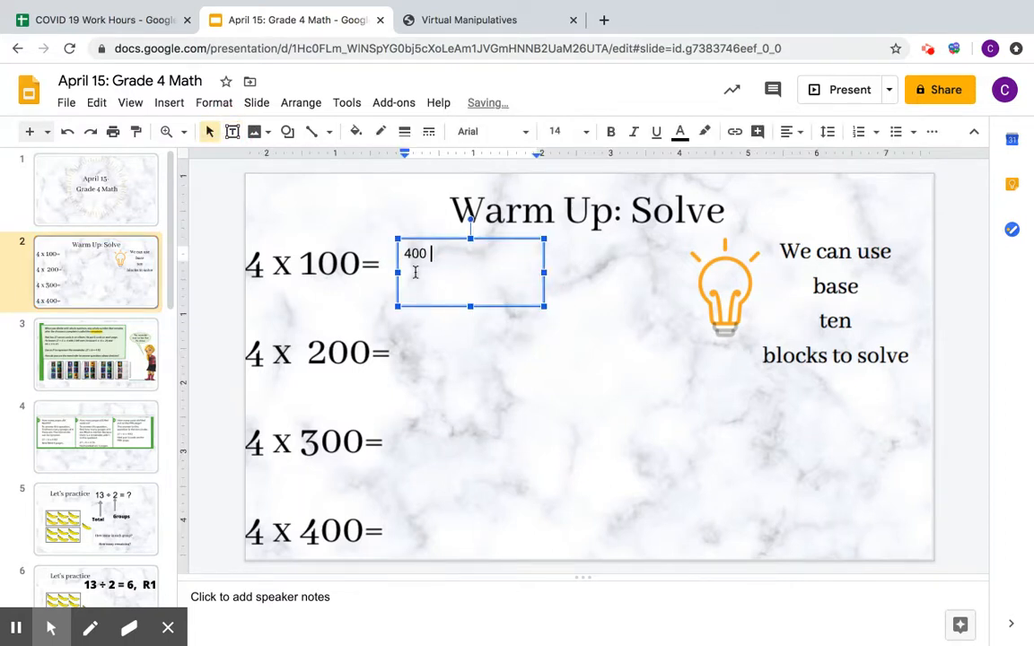
left_click(468, 20)
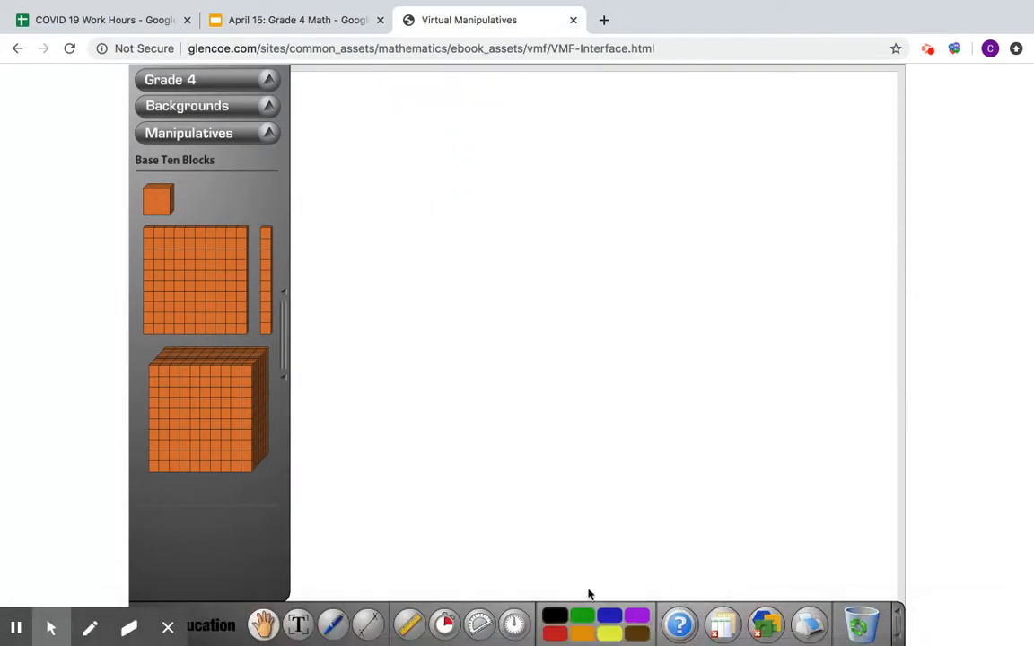
- Add a text label reading '4 x 200' to the cleared workspace
left_click(298, 625)
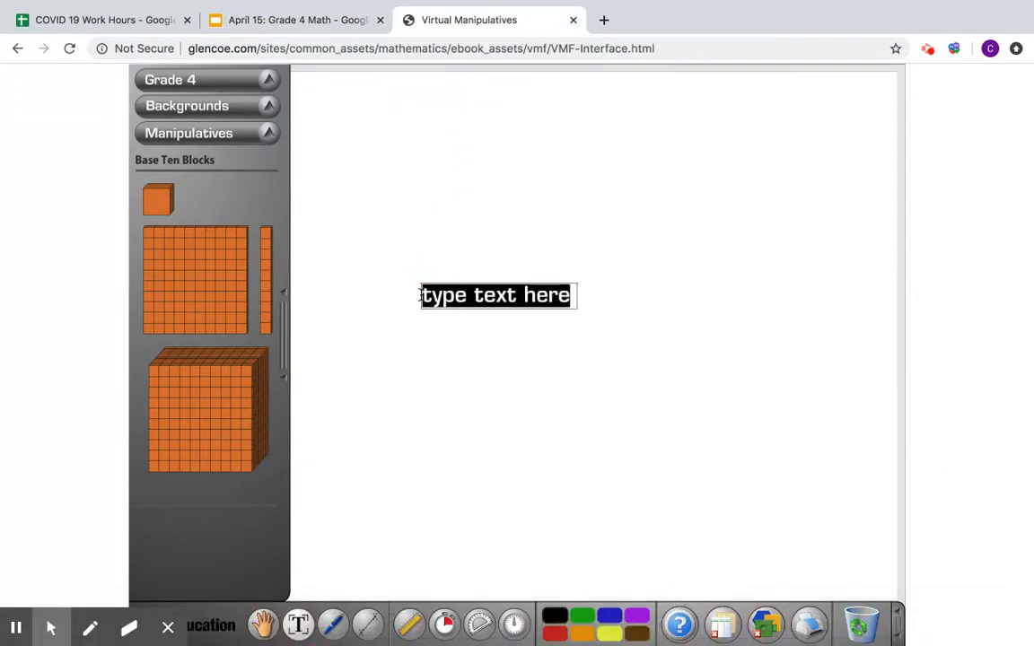
type("4 x 200")
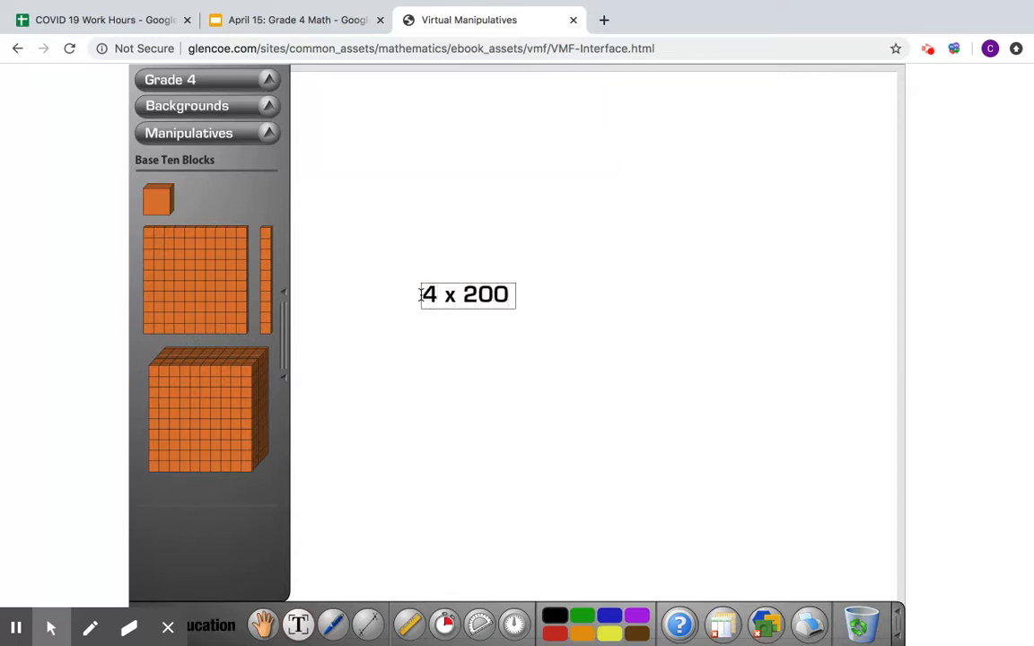
left_click(263, 625)
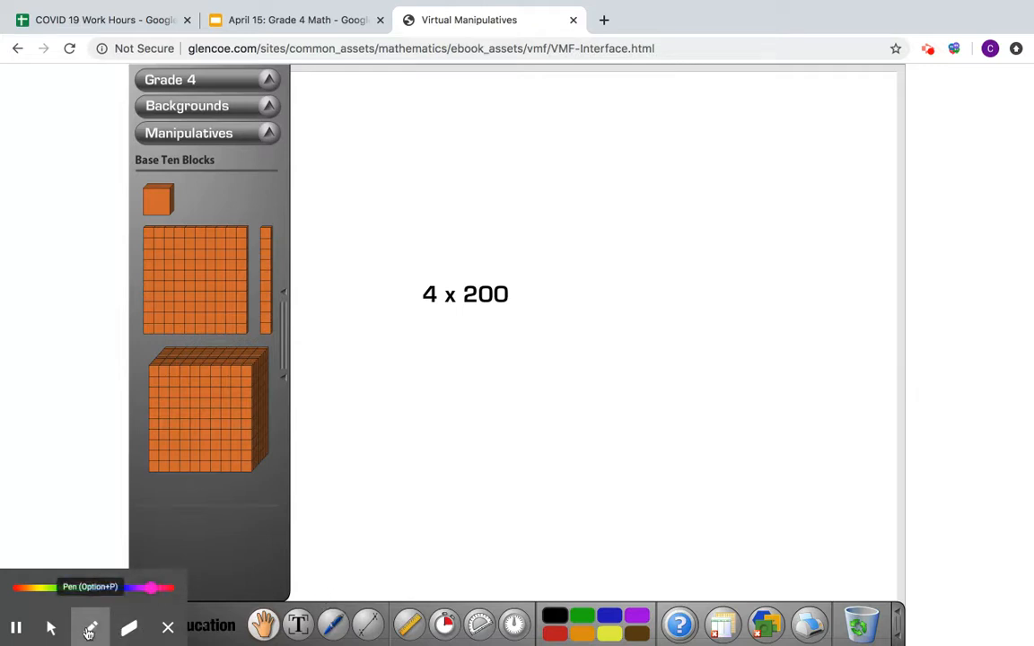
- Build four circled groups of two hundred-flats and finish the 4 x 200 label
left_click(90, 624)
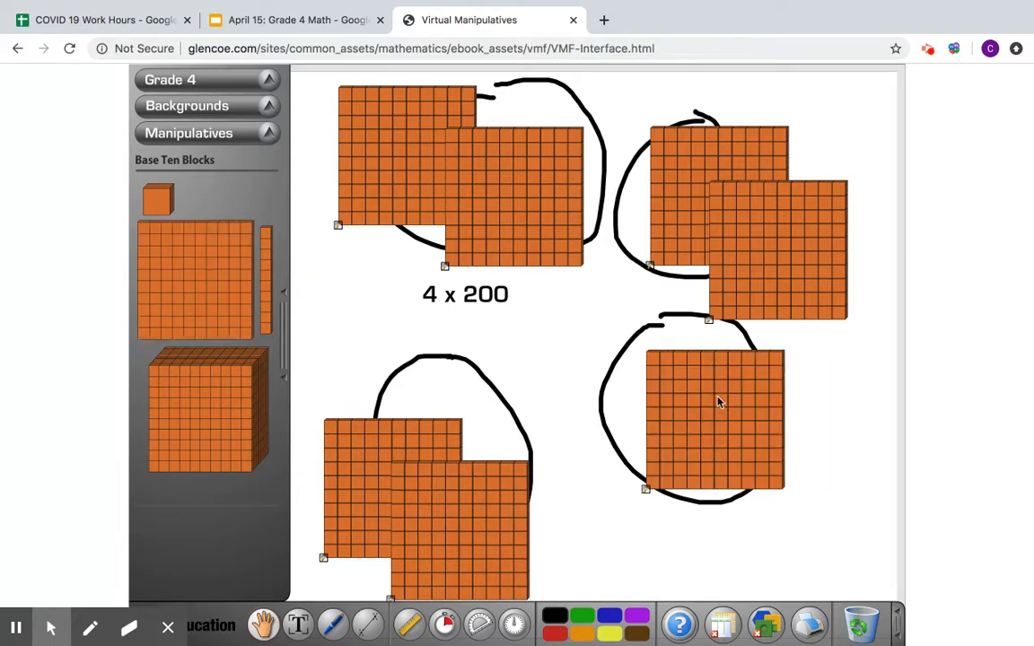
left_click_drag(194, 280, 758, 484)
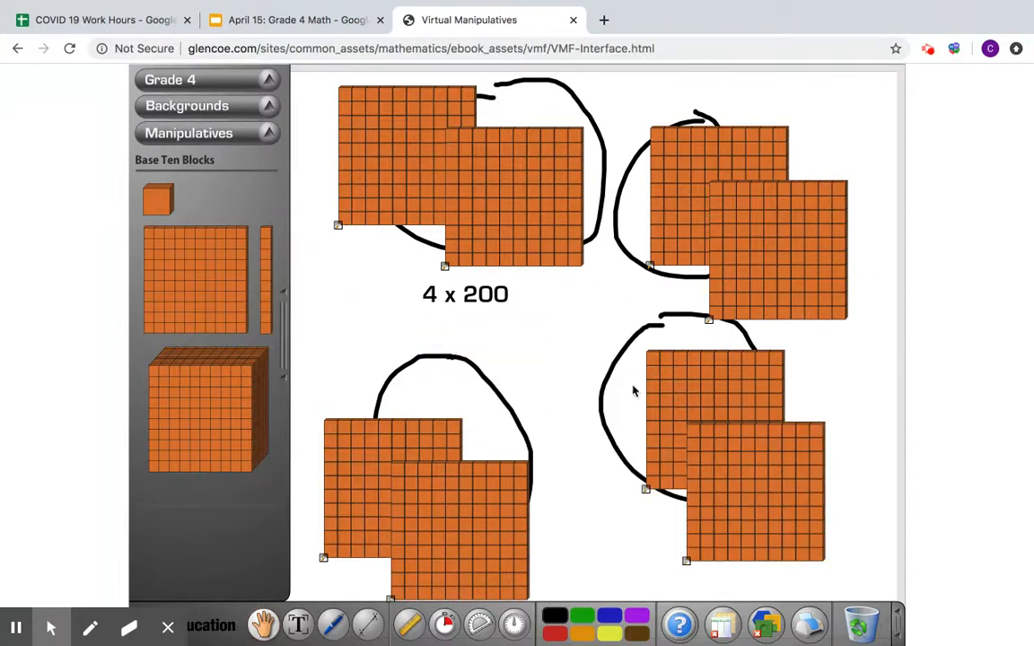
mouse_move(517, 298)
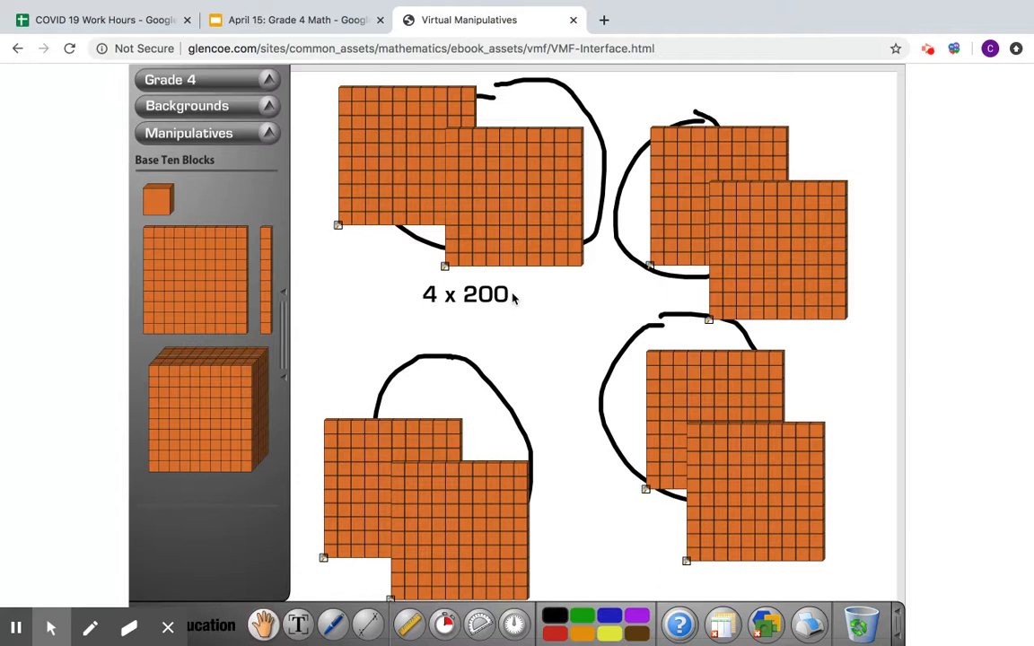
mouse_move(478, 188)
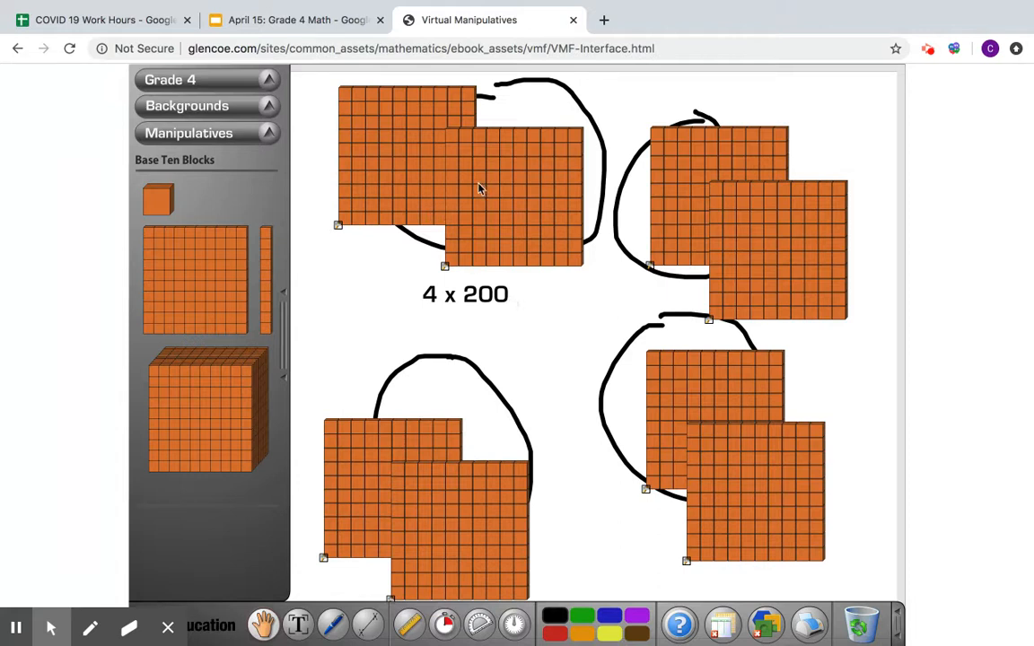
mouse_move(388, 133)
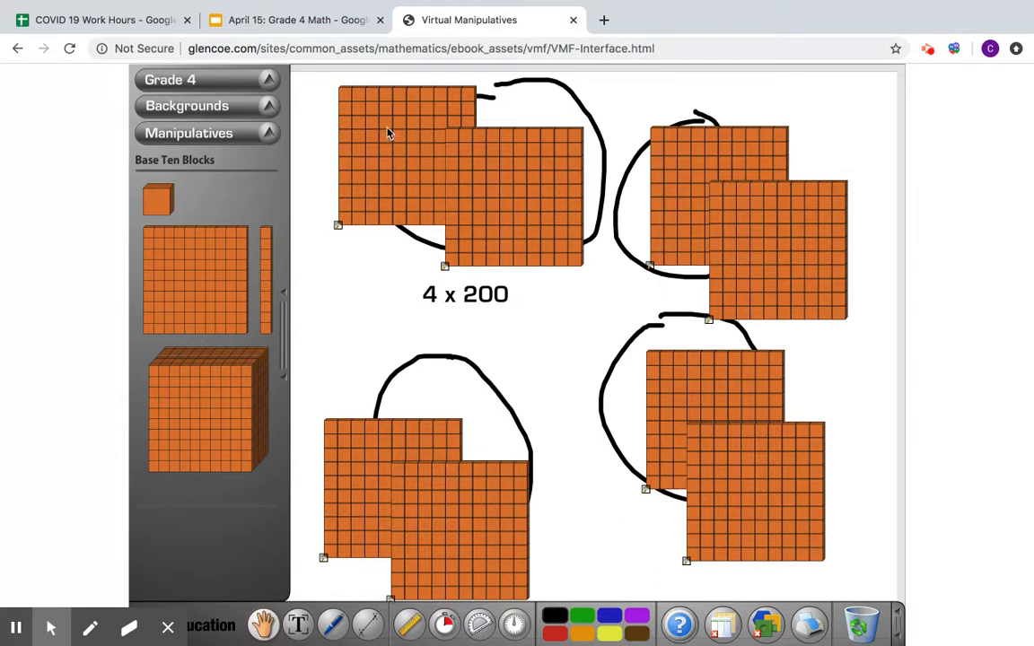
mouse_move(732, 226)
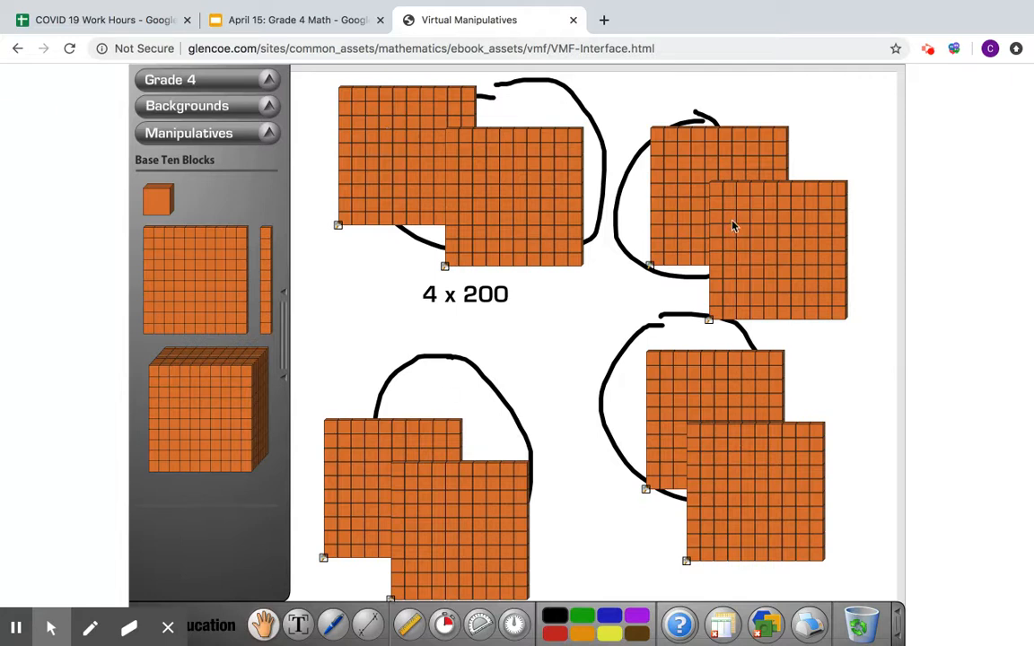
mouse_move(535, 248)
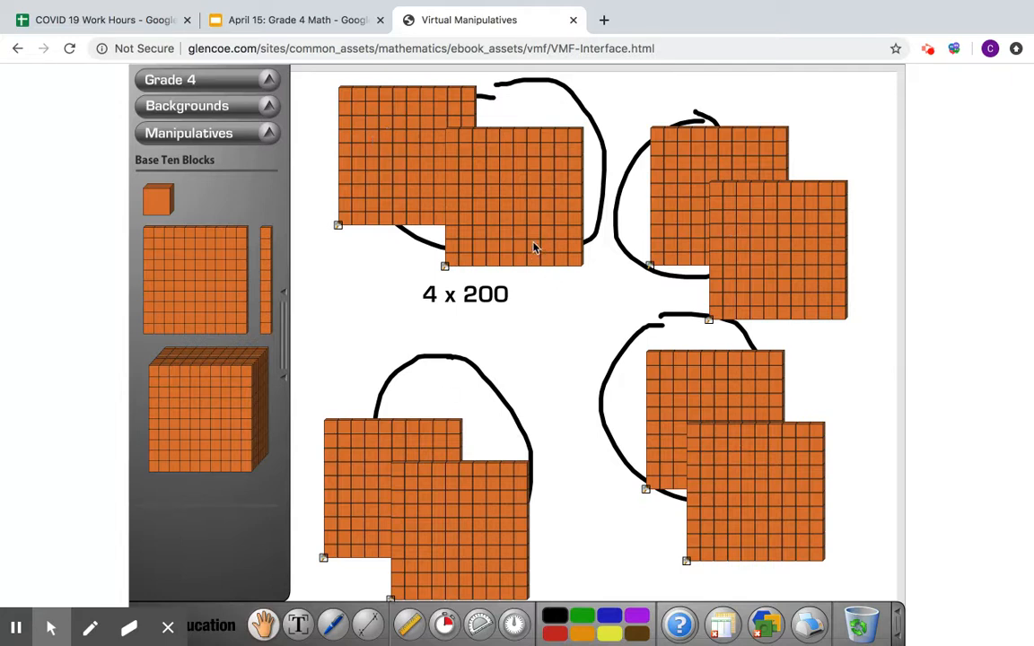
mouse_move(501, 189)
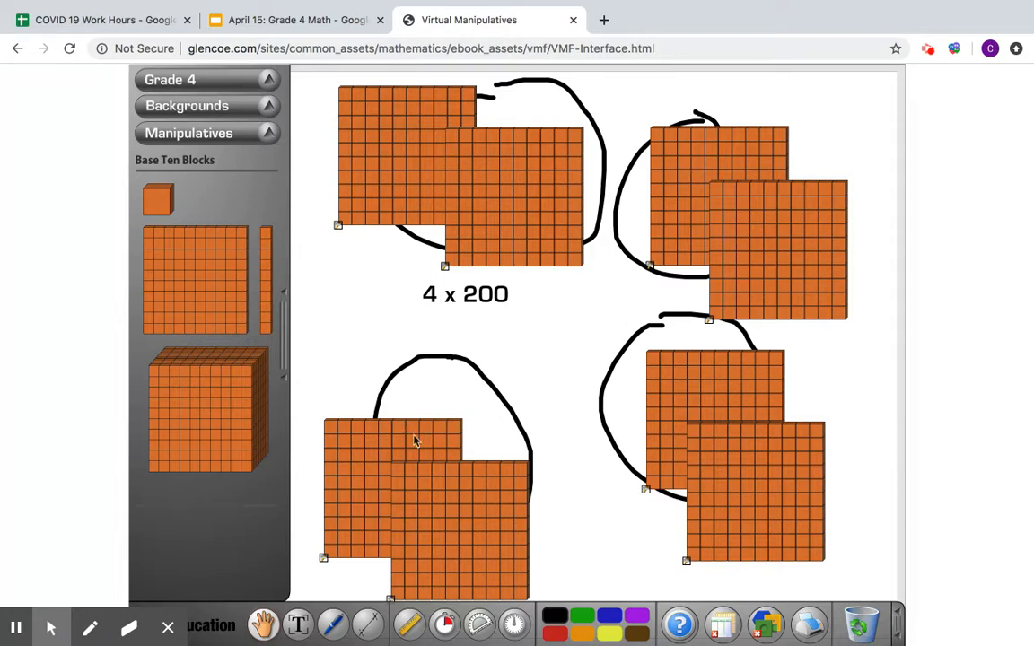
mouse_move(729, 487)
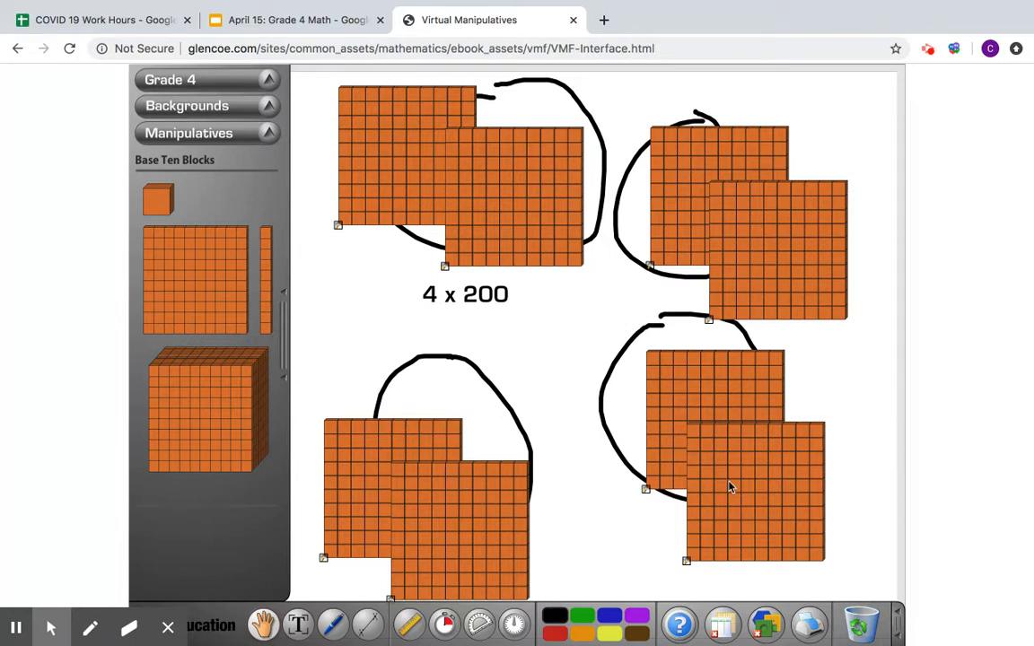
left_click(465, 294)
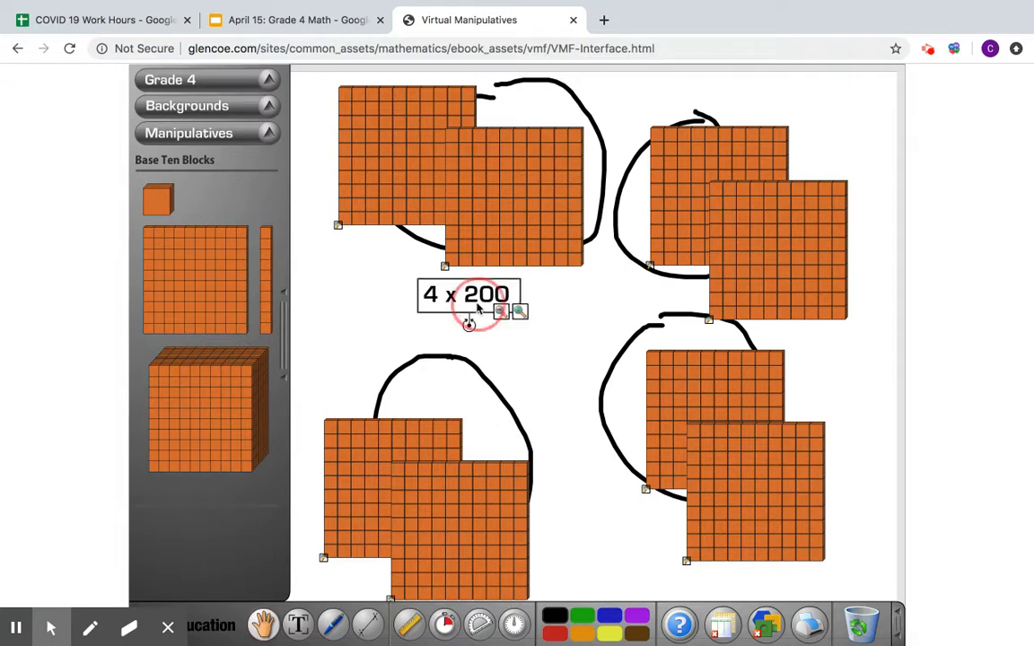
left_click(264, 625)
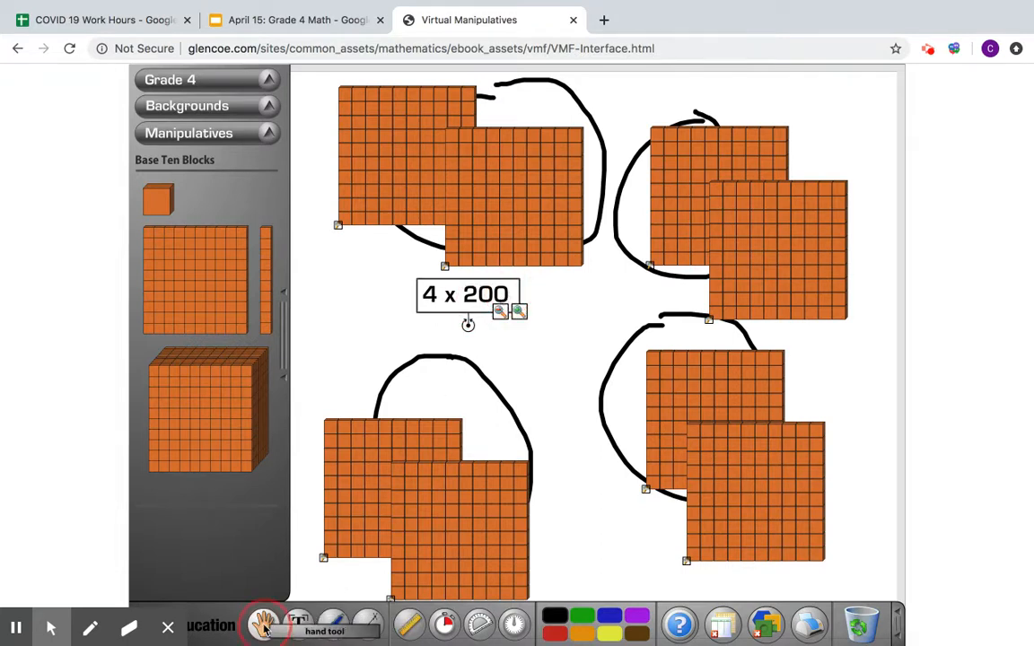
mouse_move(298, 625)
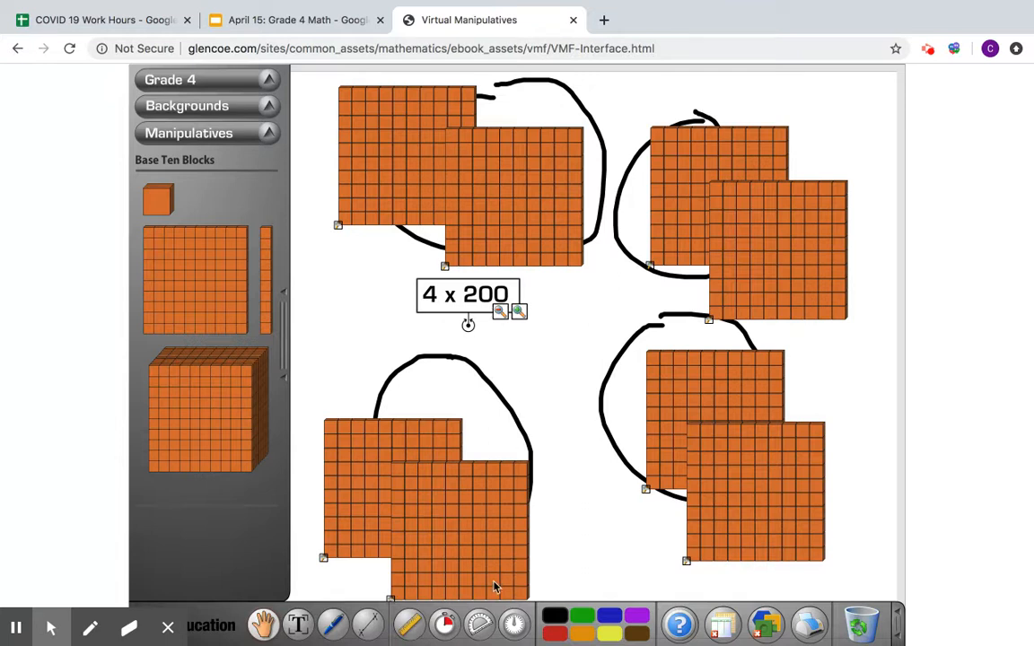
- Enter 800 beside 4 × 200 on the slide, then clear an unfinished '4 x 2' note
left_click(296, 20)
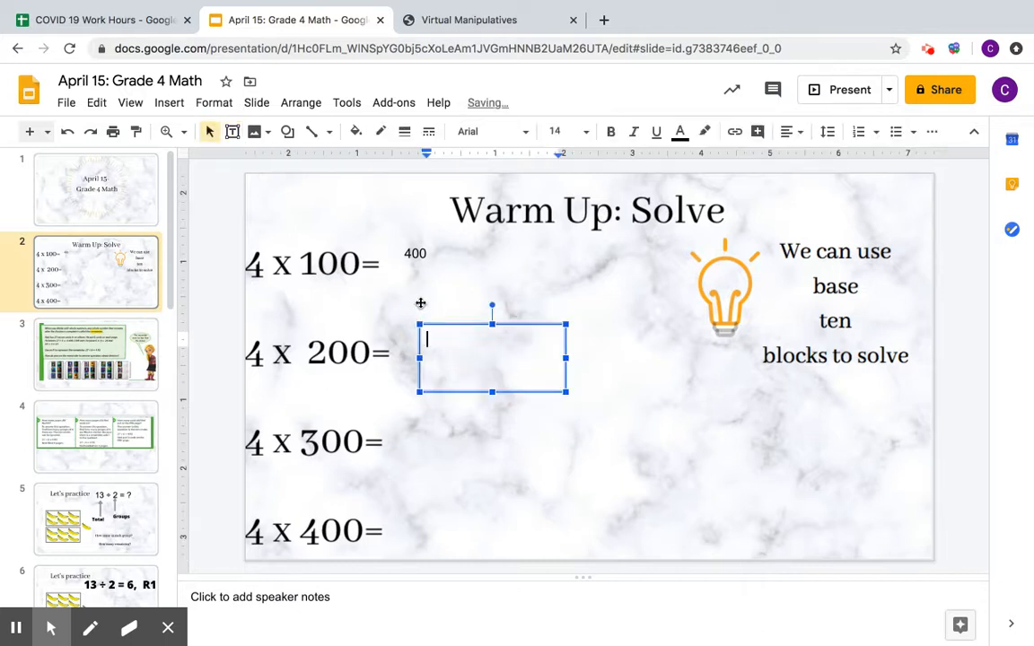
type("800")
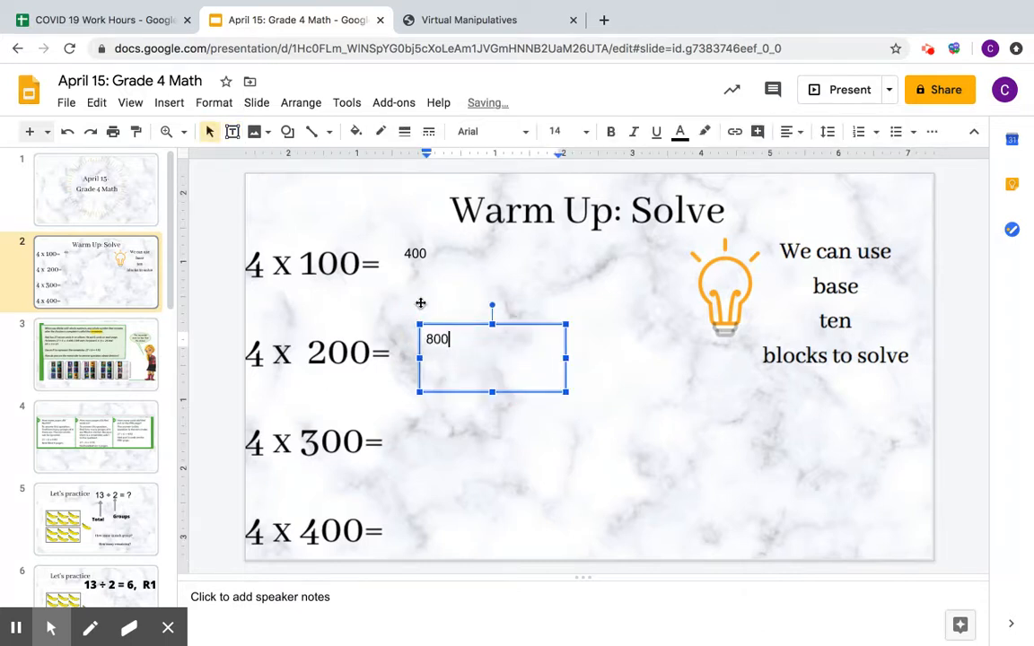
left_click(618, 406)
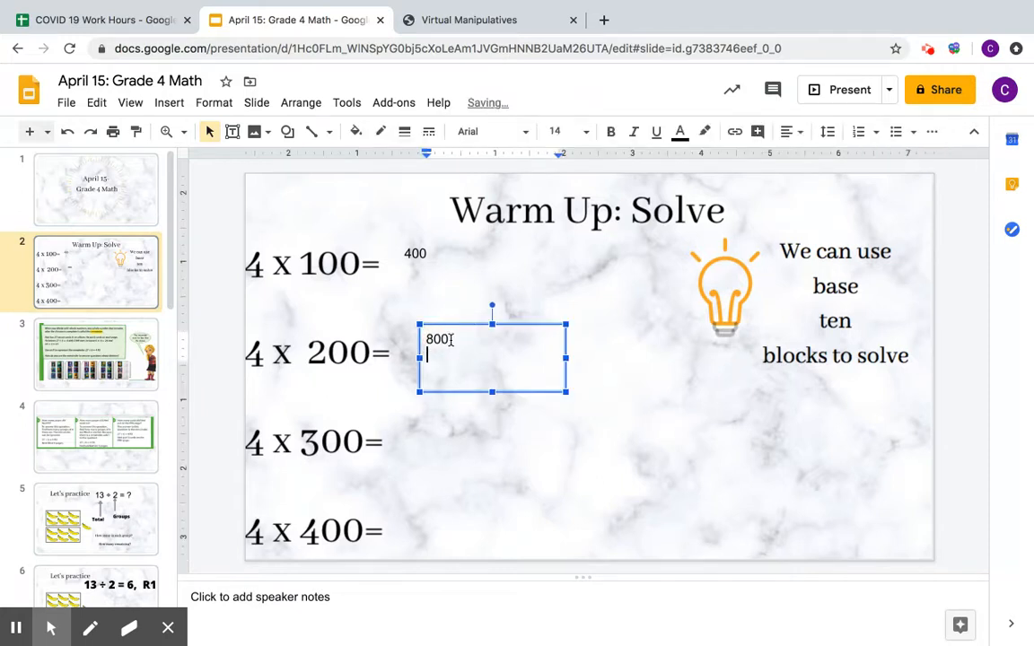
type("4 x 2 hundr")
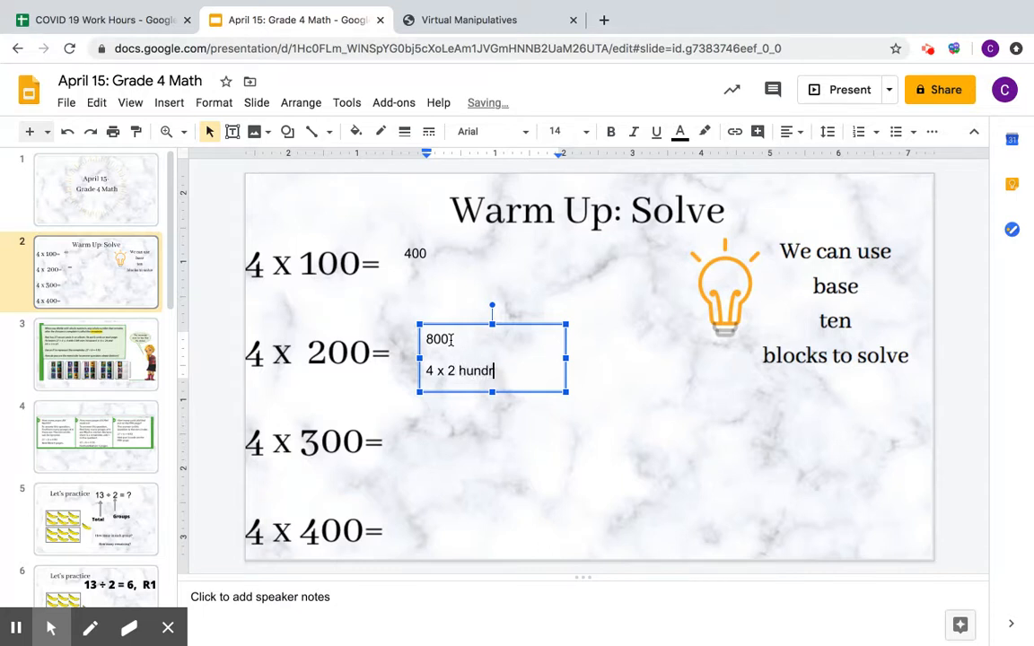
key("Backspace")
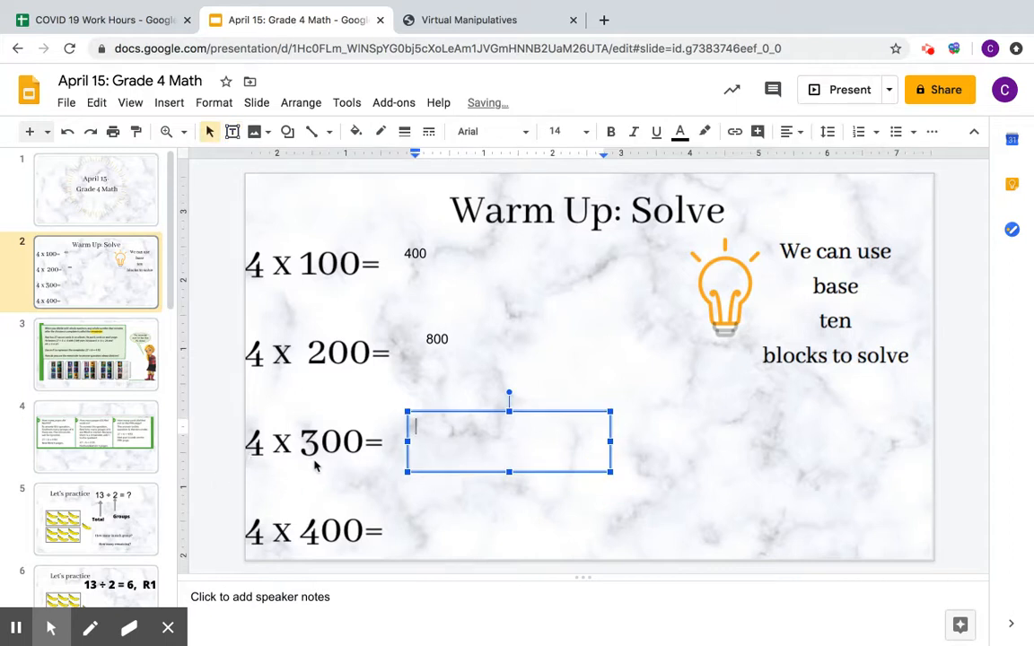
- Write '4 x 3 hundreds' with 1200 below it beside 4 × 300
type("4 x 3 h")
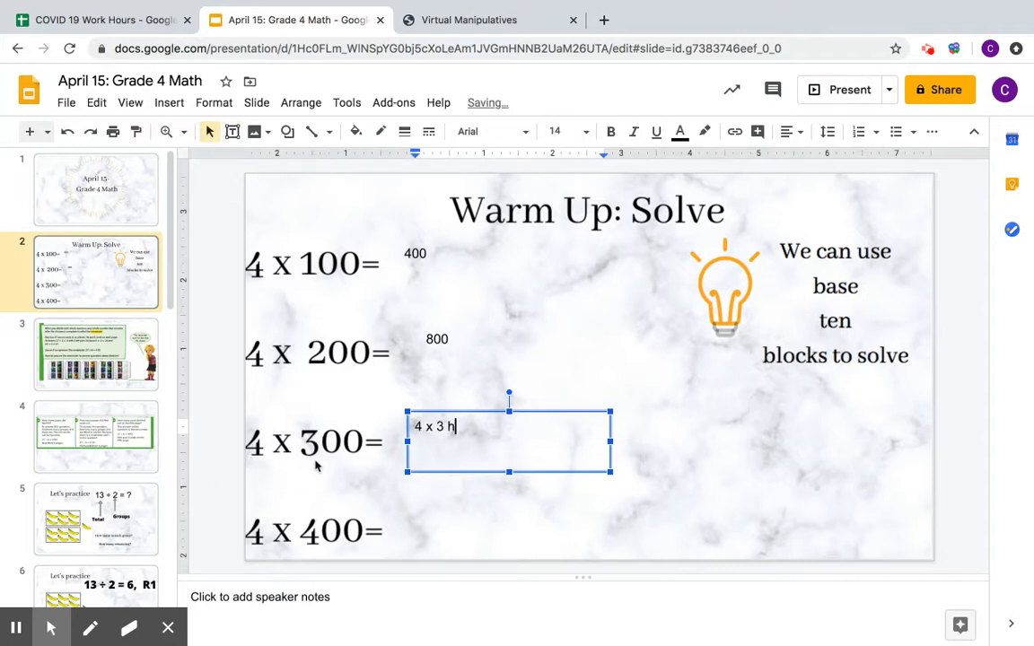
type("undreds")
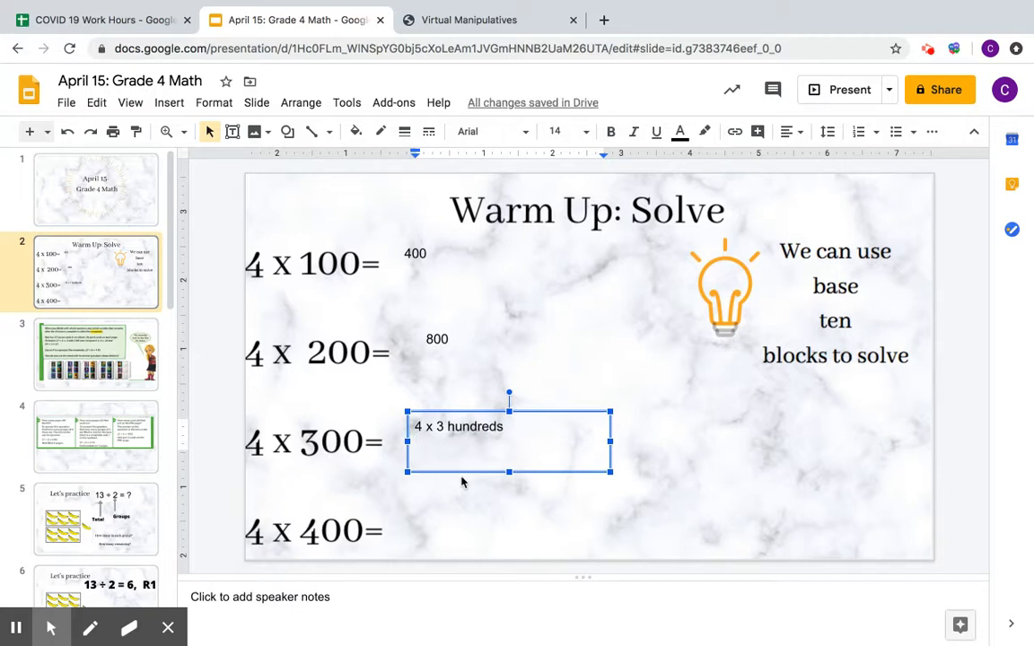
type("12")
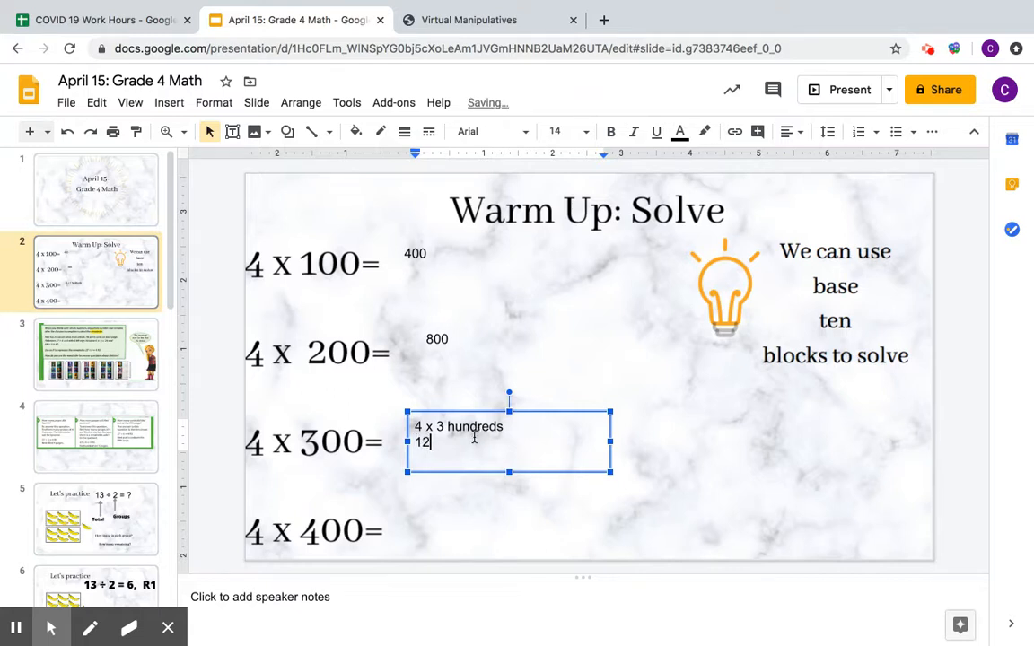
type("00")
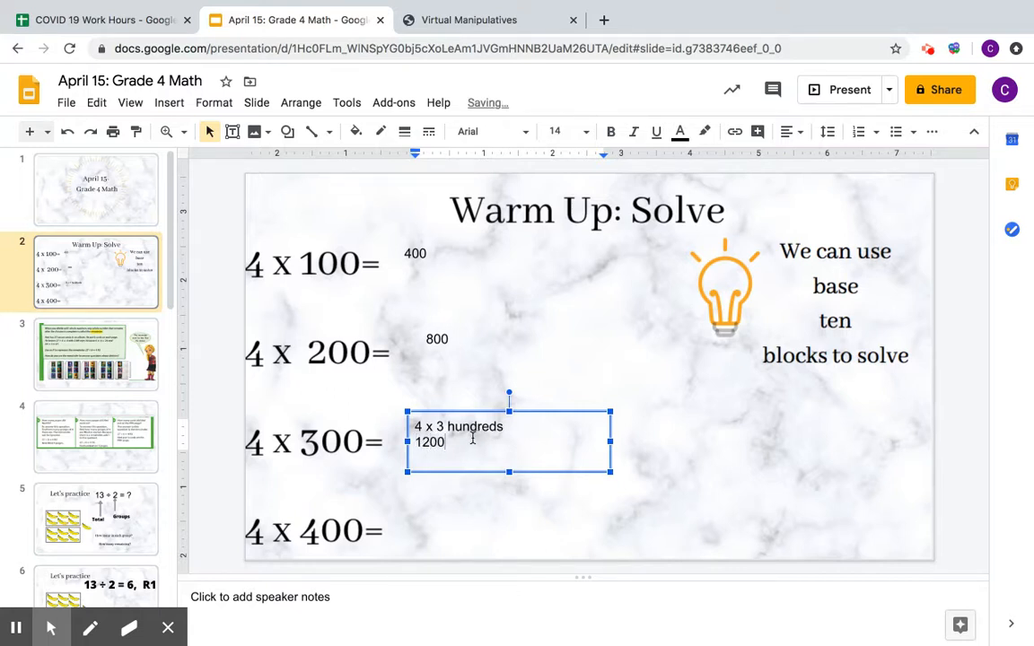